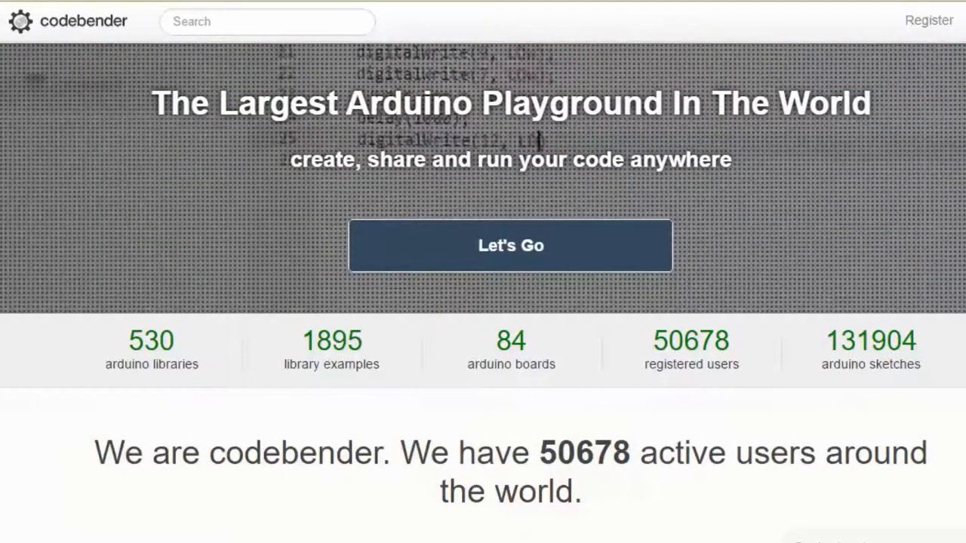
Begin account sign-up via Let's Go, reaching the Register page for username test_account.
left_click(510, 245)
type("test_account")
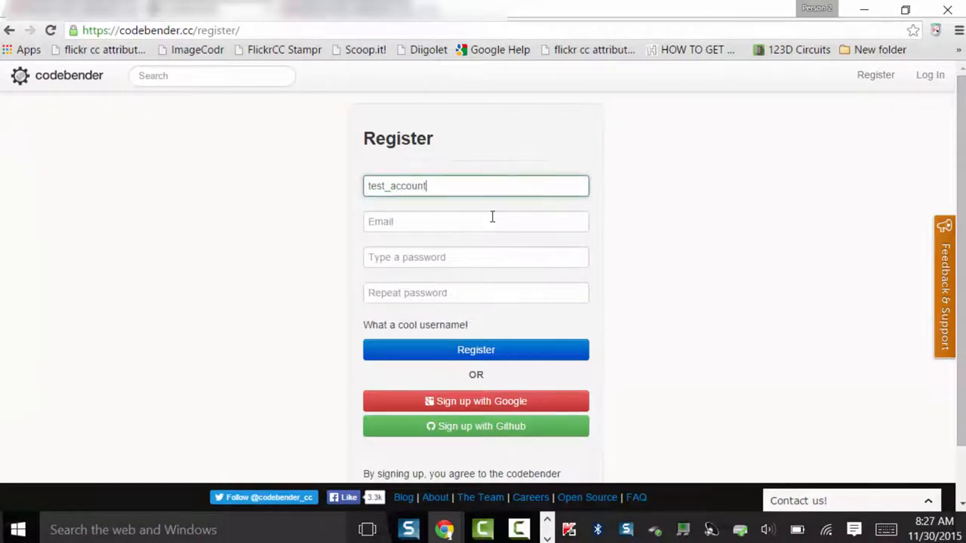
Register test_account, add the codebender app to Chrome and continue past driver installation.
left_click(476, 351)
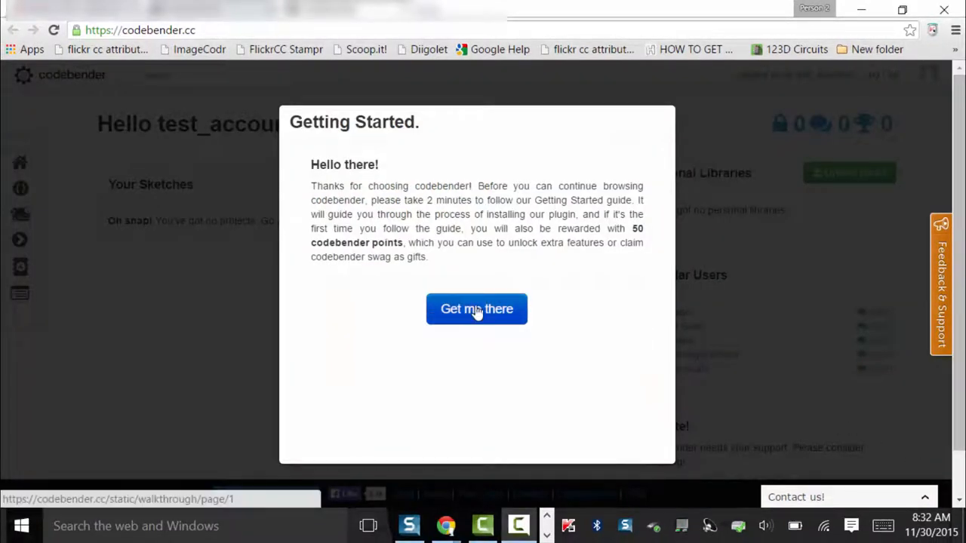
left_click(477, 308)
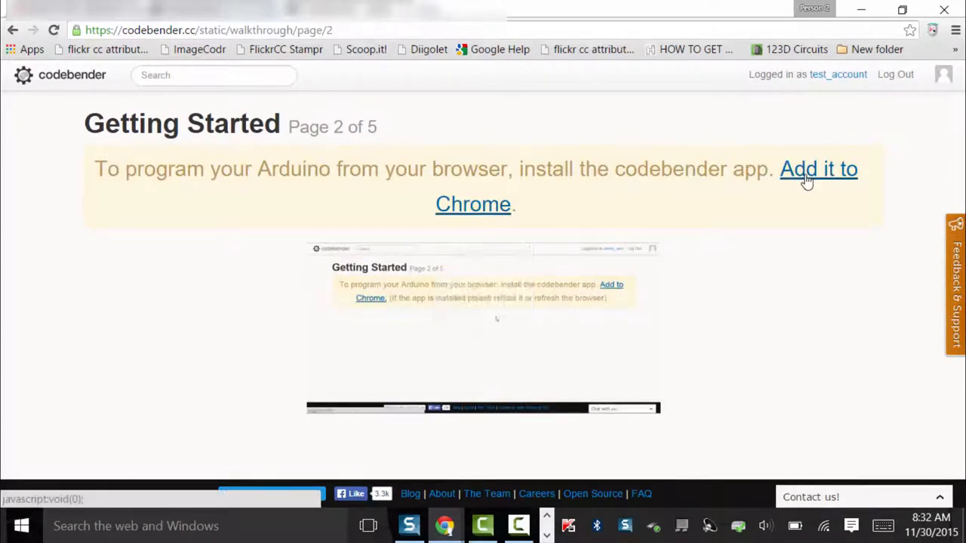
left_click(818, 169)
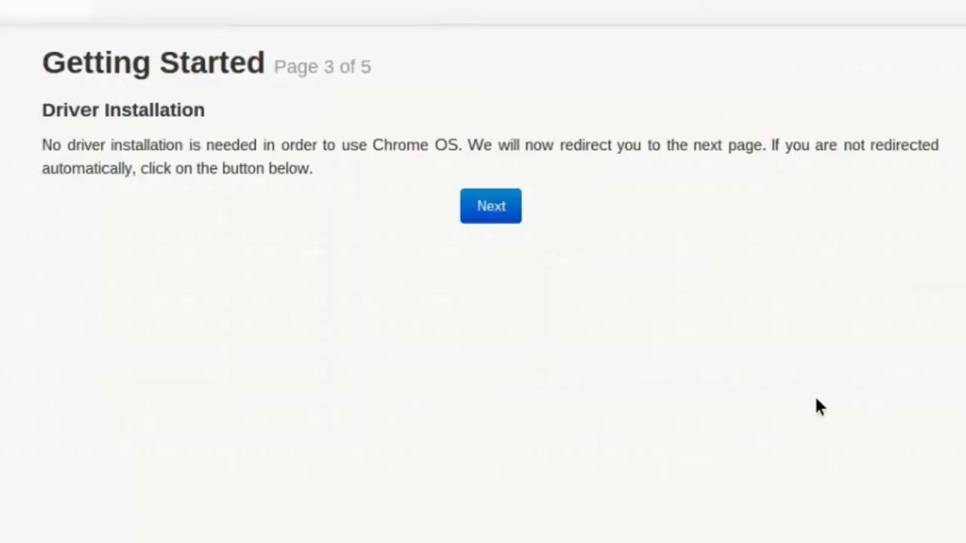
left_click(491, 205)
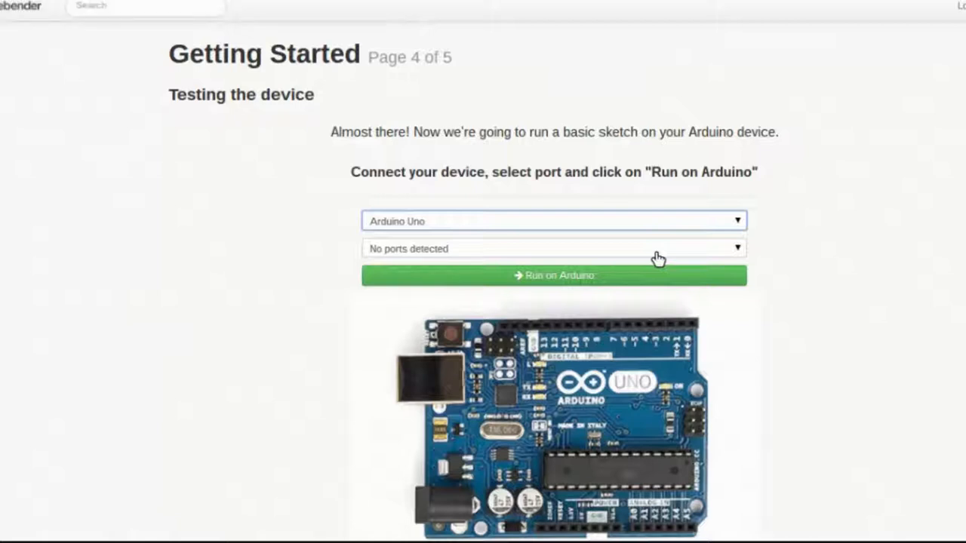
Run the test sketch on the Arduino Uno over /dev/ttyACM0 and reach the Congratulations page.
left_click(556, 247)
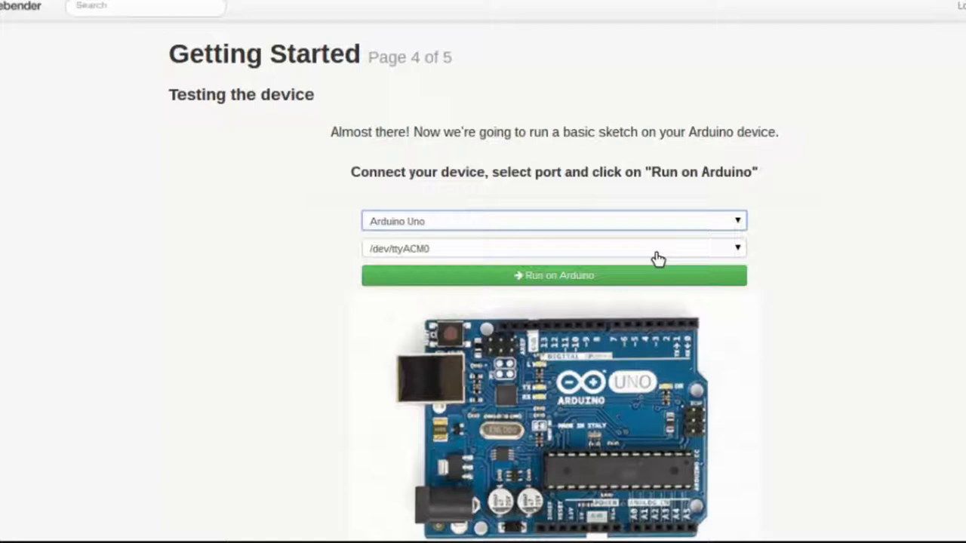
mouse_move(580, 281)
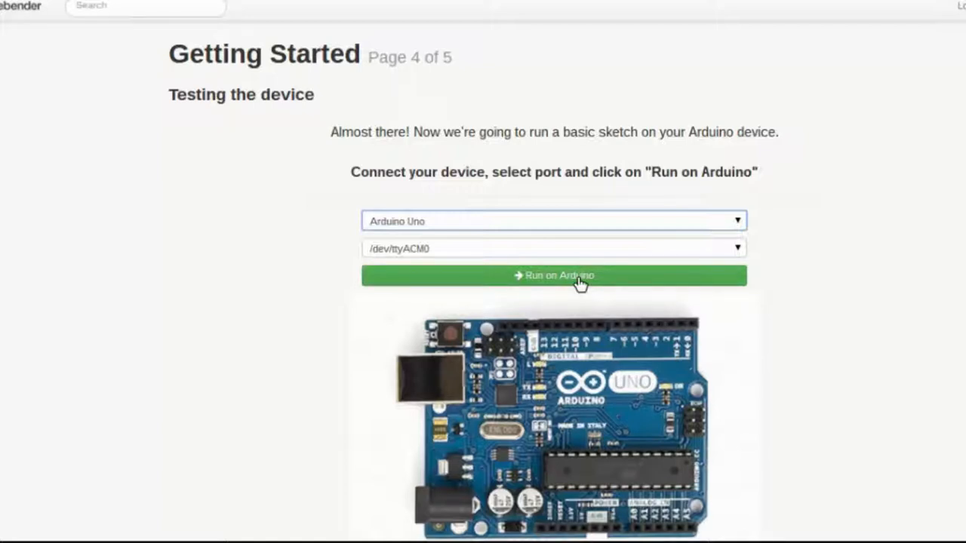
left_click(554, 275)
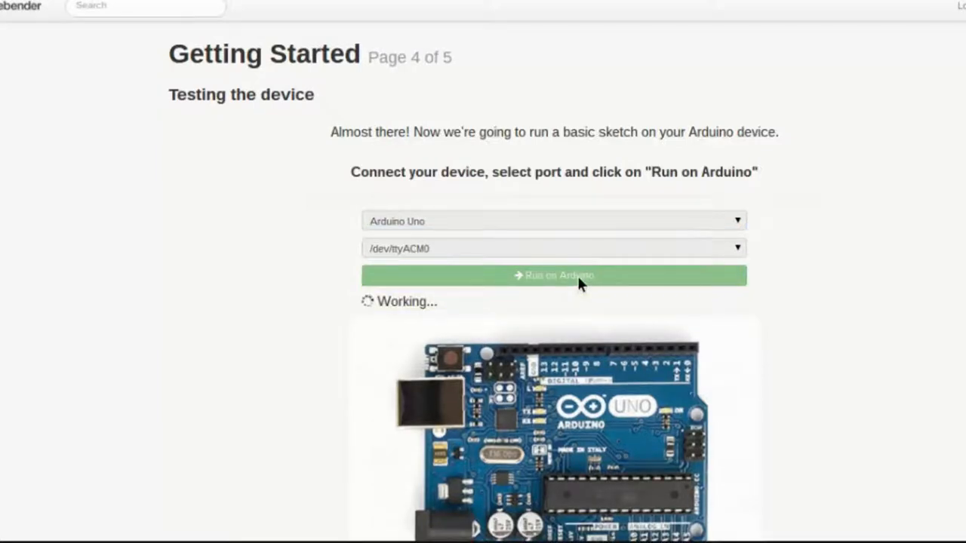
left_click(554, 275)
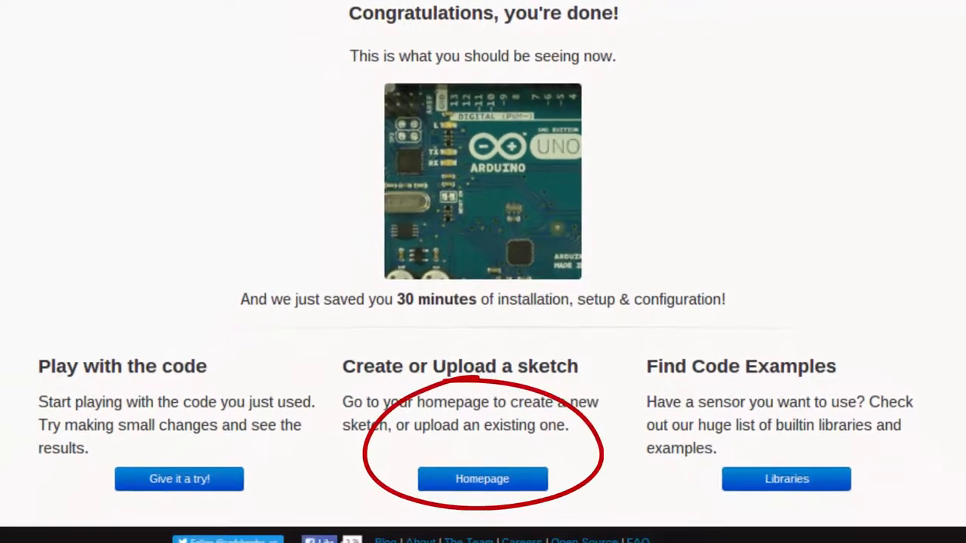
From the homepage, find the ArduinoISP sketch in Examples & Libraries and load it.
left_click(481, 478)
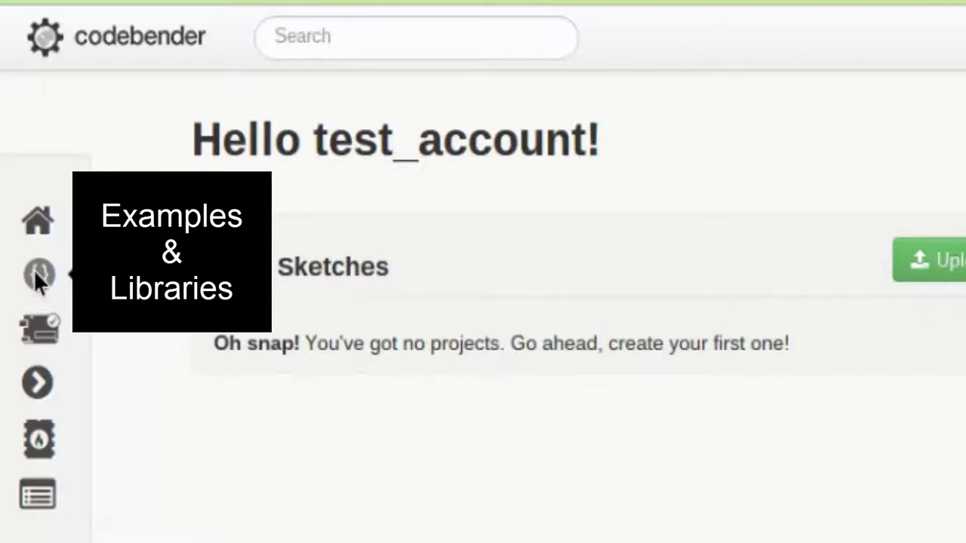
left_click(37, 278)
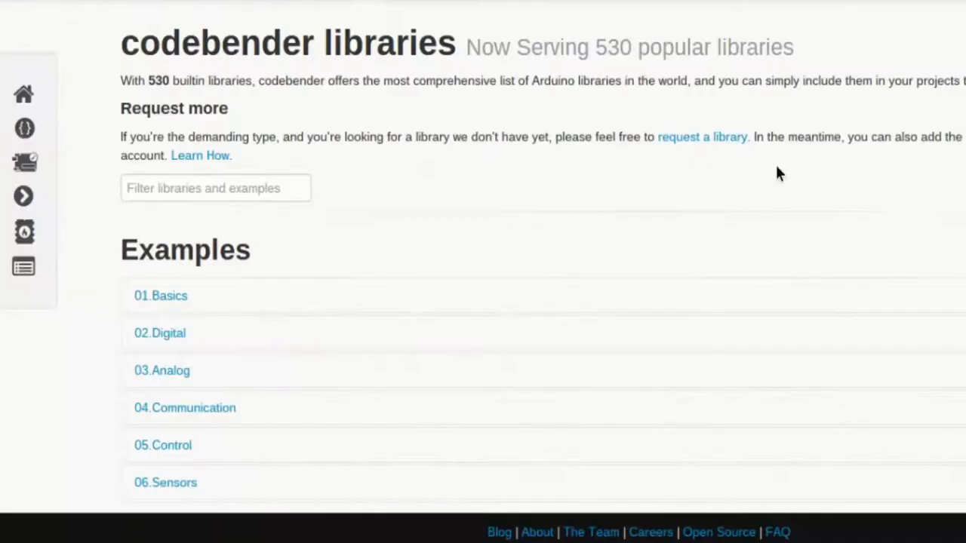
scroll("down", 3)
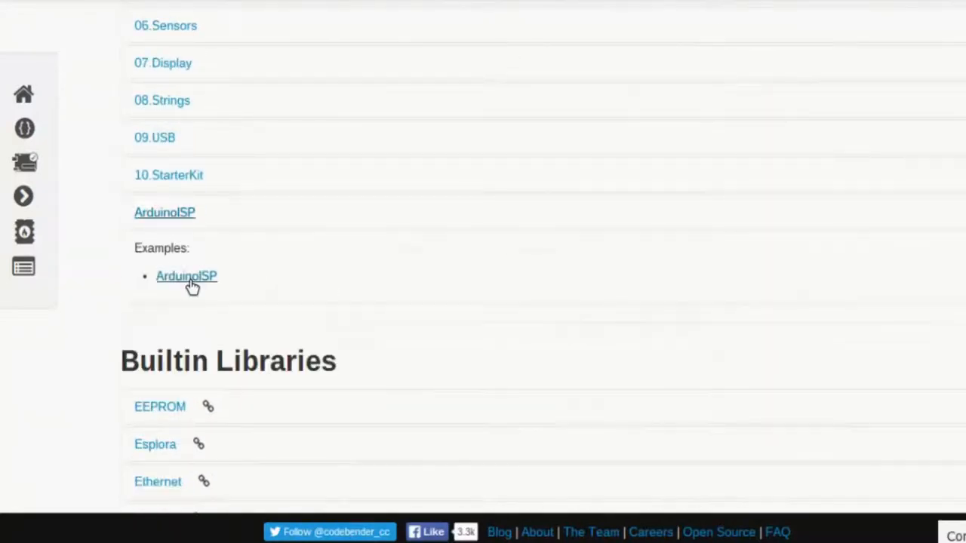
left_click(187, 276)
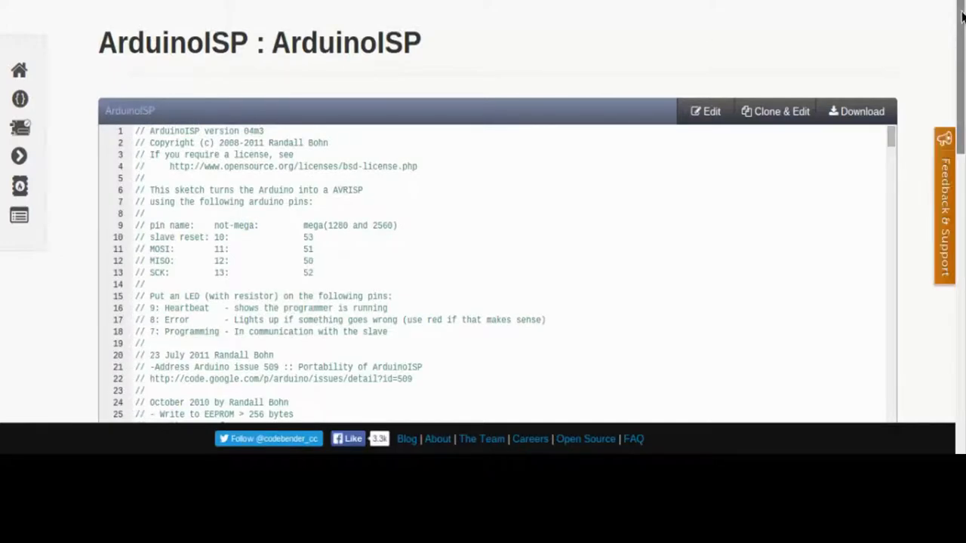
Run the ArduinoISP sketch on the Arduino Uno over /dev/ttyACM0, then return to examples.
scroll("down", 3)
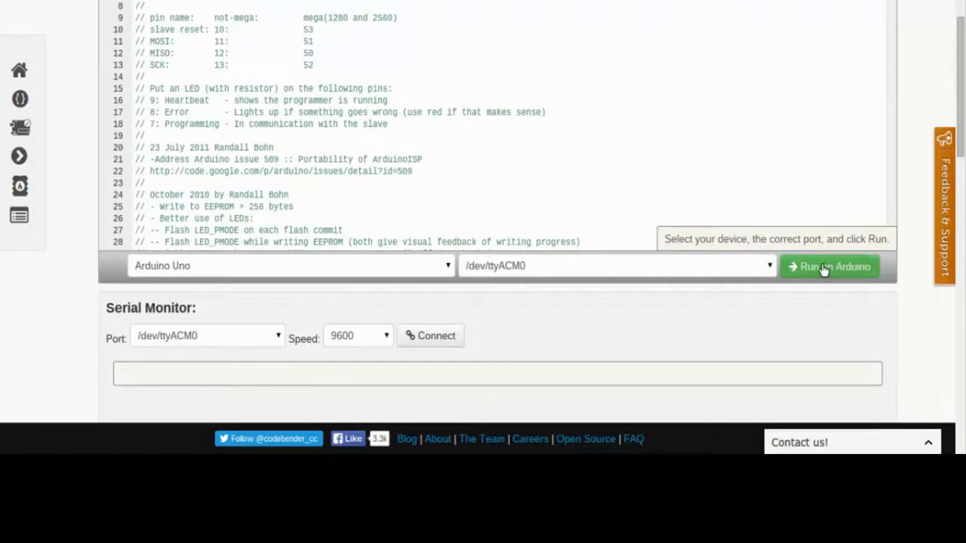
left_click(829, 266)
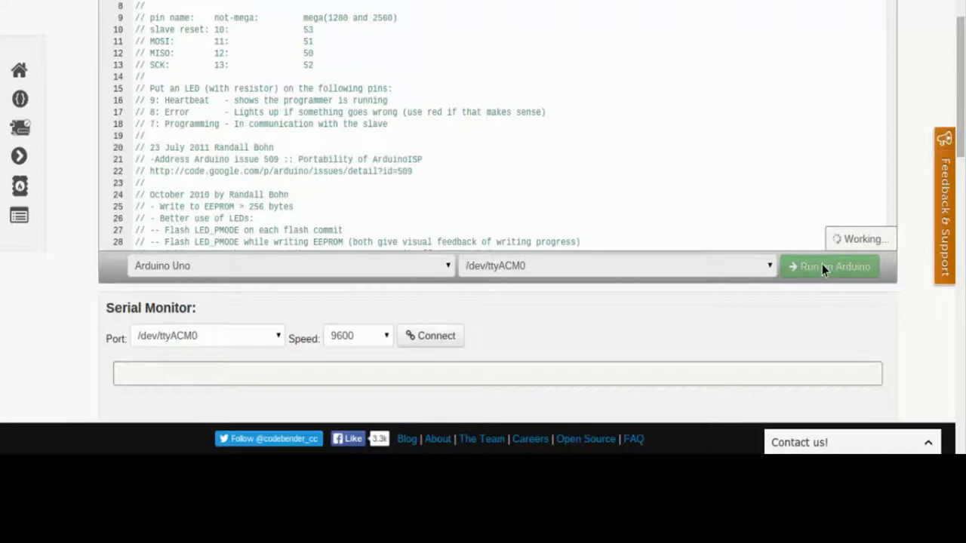
left_click(19, 99)
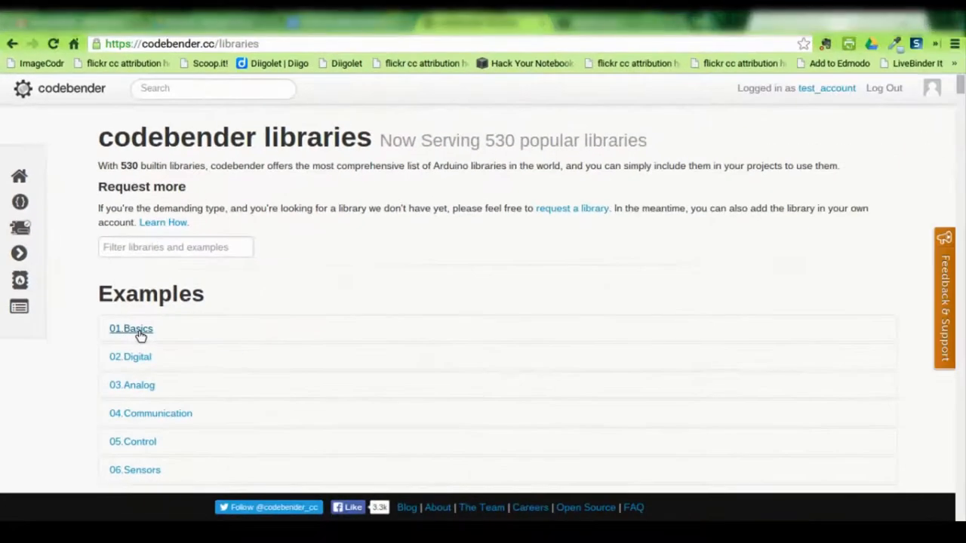
Clone & Edit the Blink example from 01.Basics into a personal copy.
left_click(130, 330)
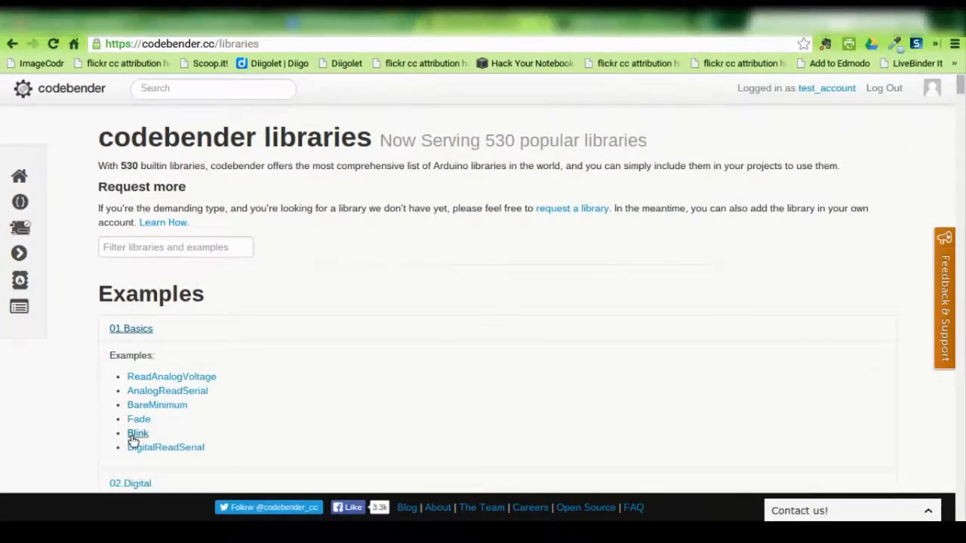
left_click(138, 432)
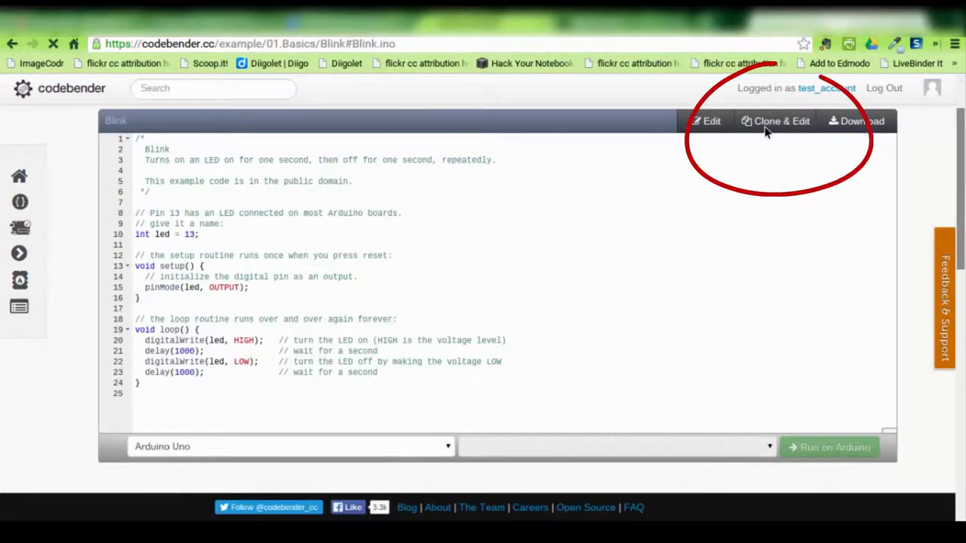
left_click(776, 121)
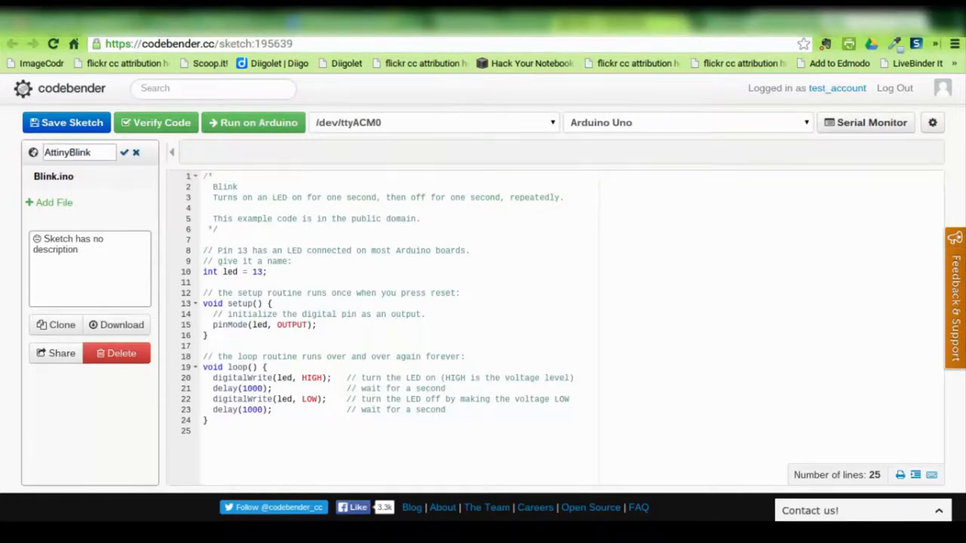
Rename the cloned sketch to 'Attiny85 Blink' and confirm the name.
type("Attiny85 Blink")
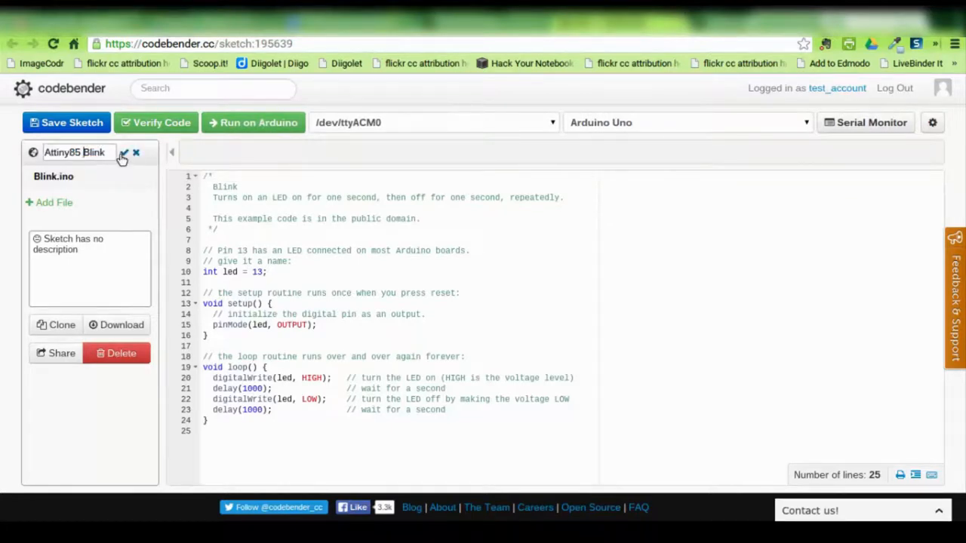
left_click(124, 153)
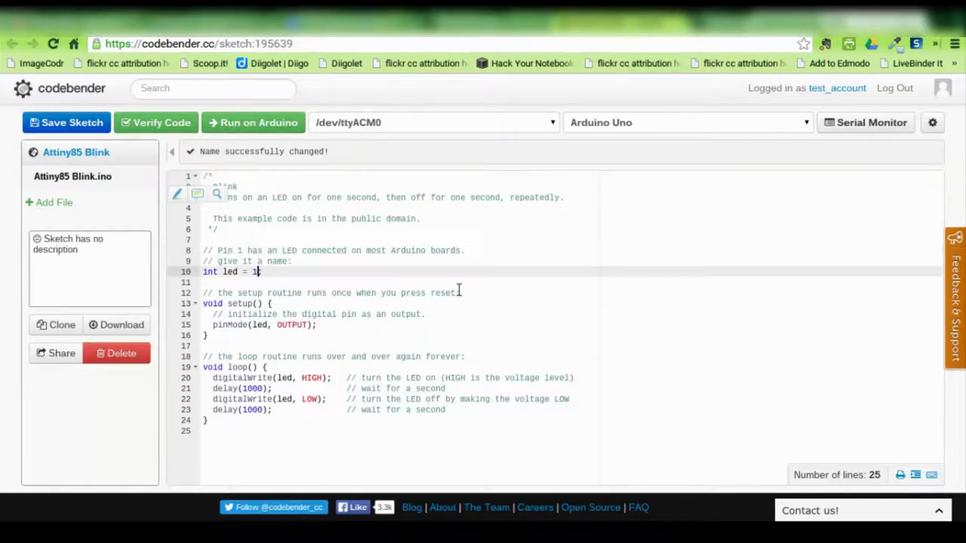
mouse_move(933, 122)
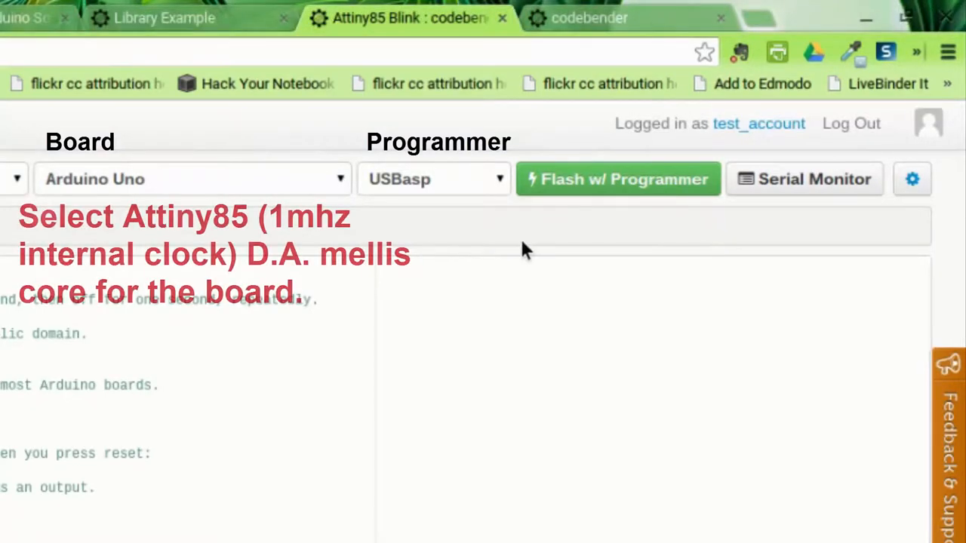
mouse_move(509, 326)
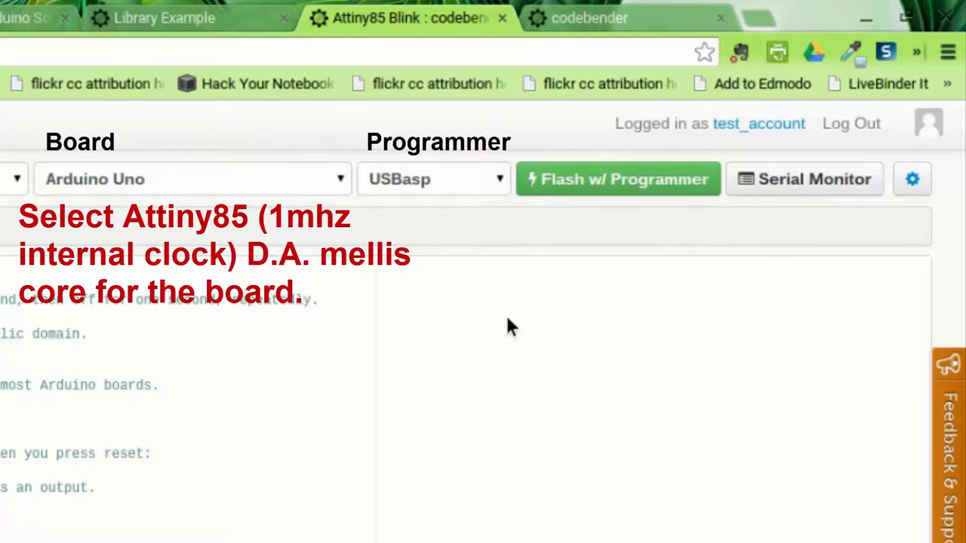
mouse_move(507, 521)
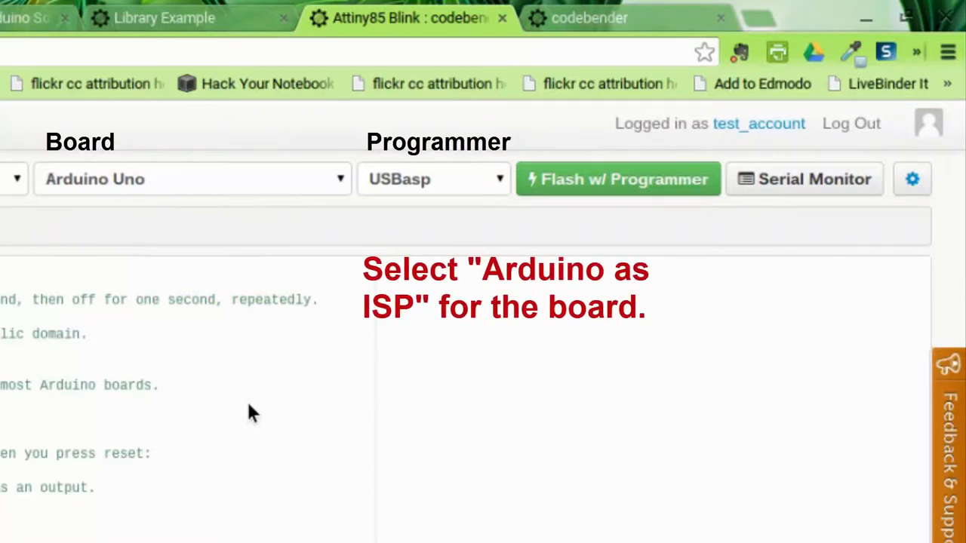
Choose the ATtiny85 (internal 1 MHz clock) D.A. Mellis board with Arduino as ISP programmer.
left_click(188, 178)
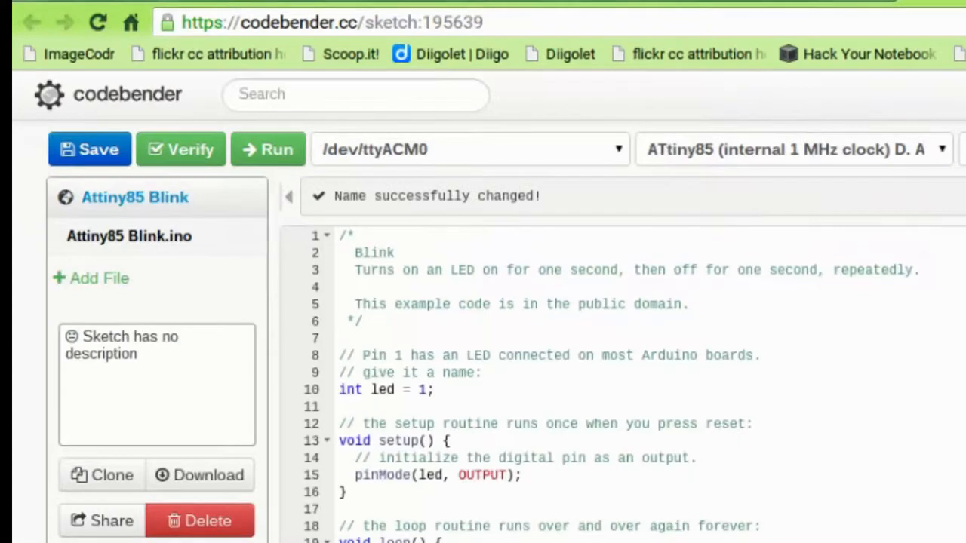
Verify the Attiny85 Blink sketch successfully, then Run it to upload to the ATtiny85.
left_click(181, 150)
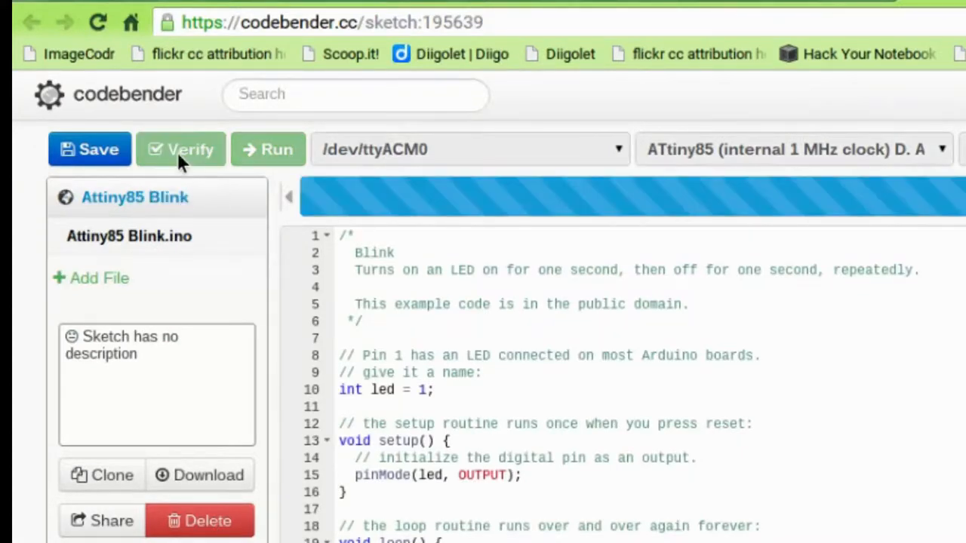
left_click(181, 149)
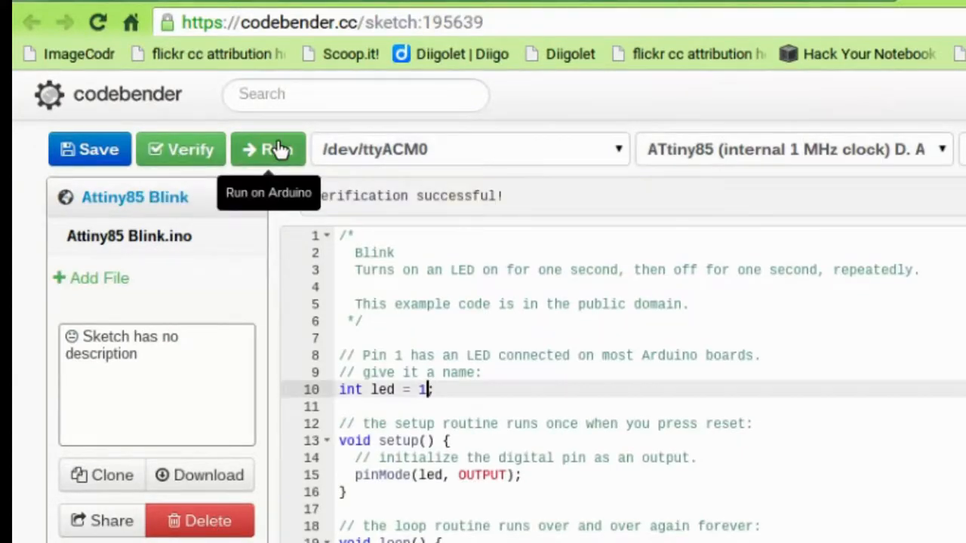
left_click(269, 149)
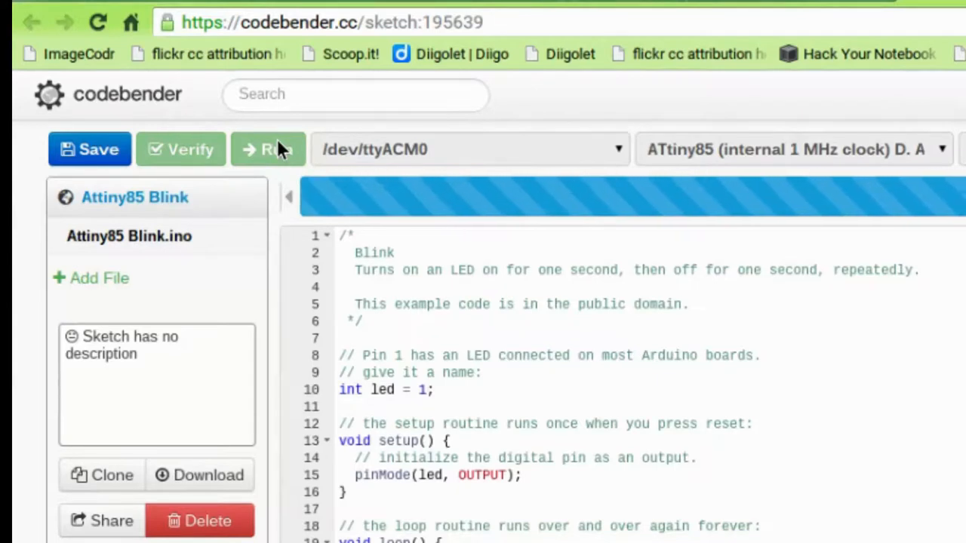
left_click(269, 149)
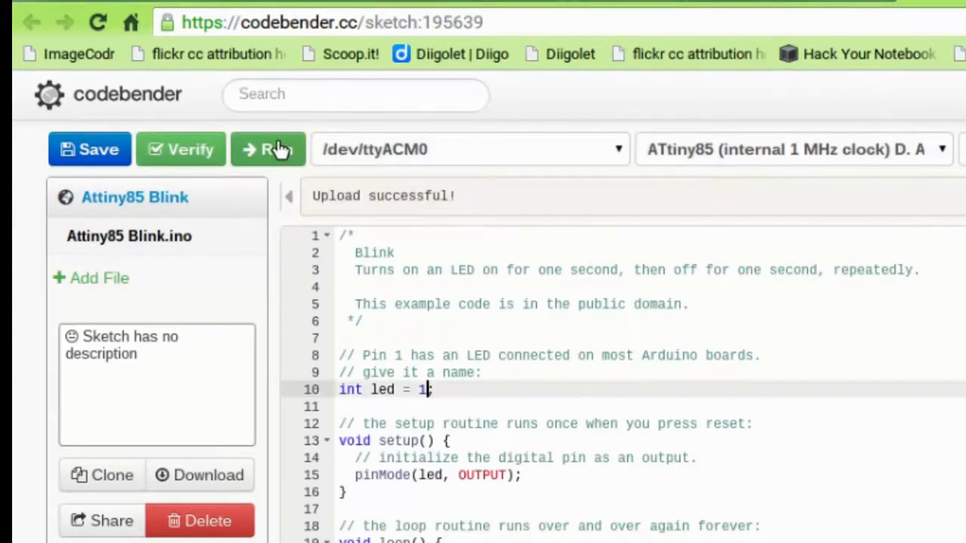